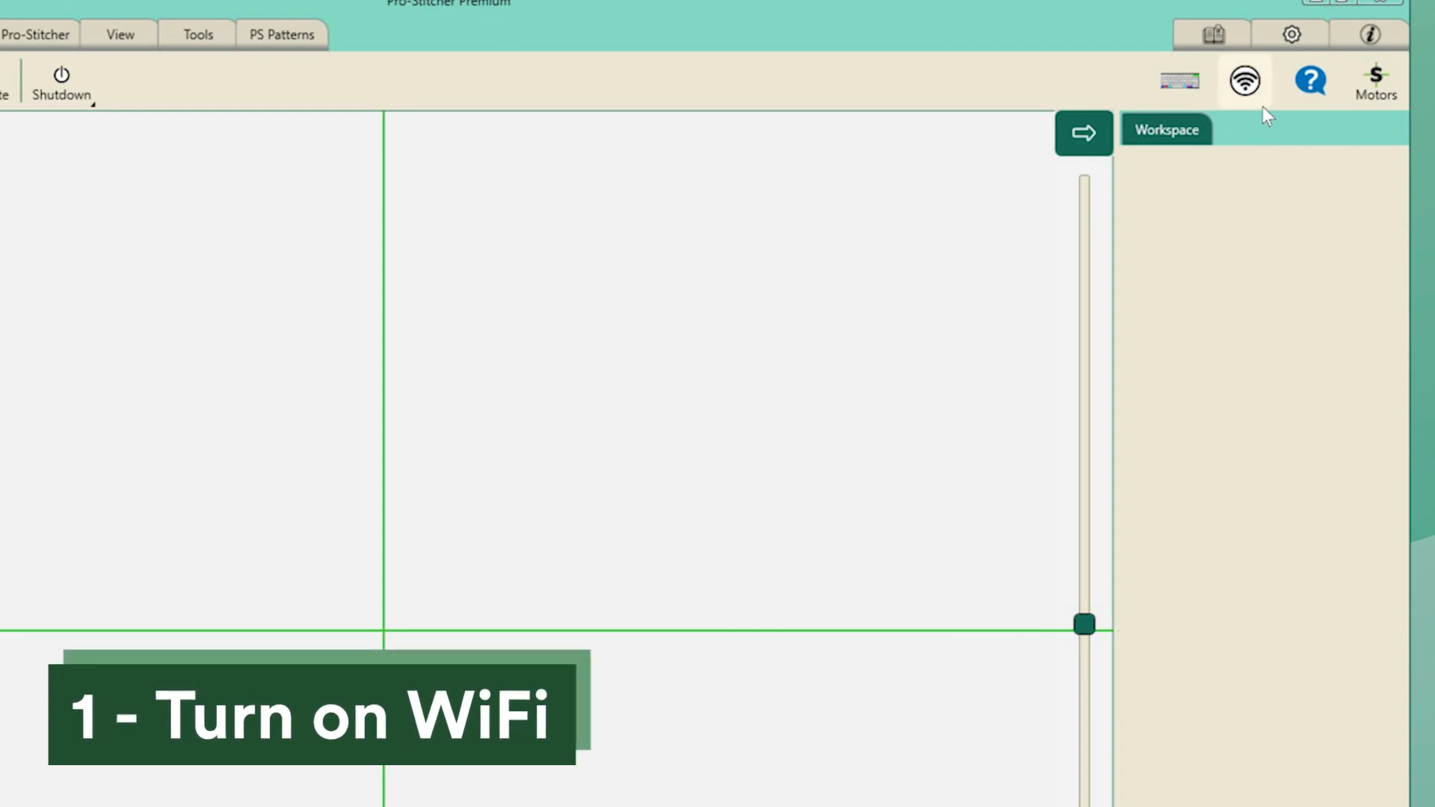
mouse_move(856, 104)
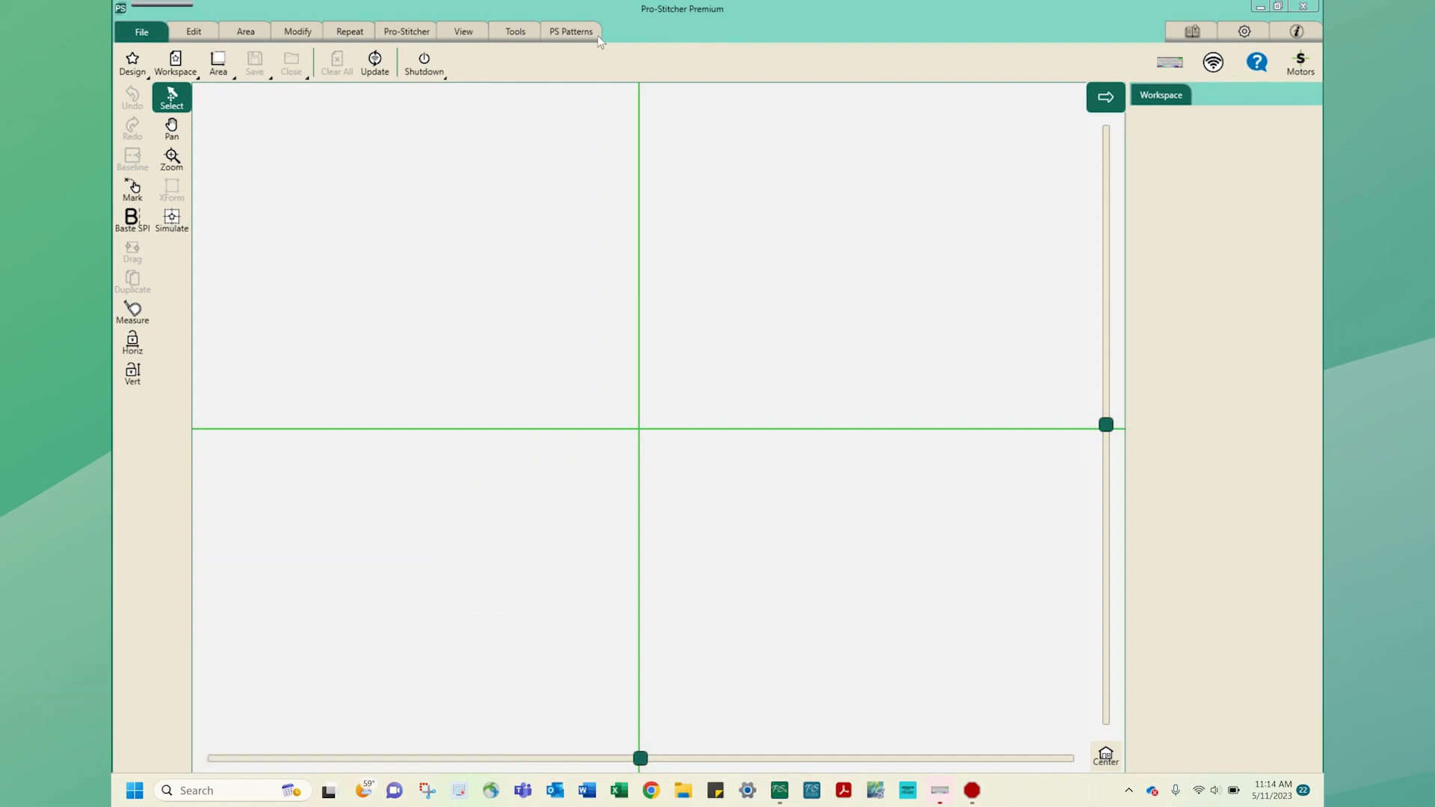
Step: Load the PS Patterns website home page in the built-in browser from the ribbon
click(570, 31)
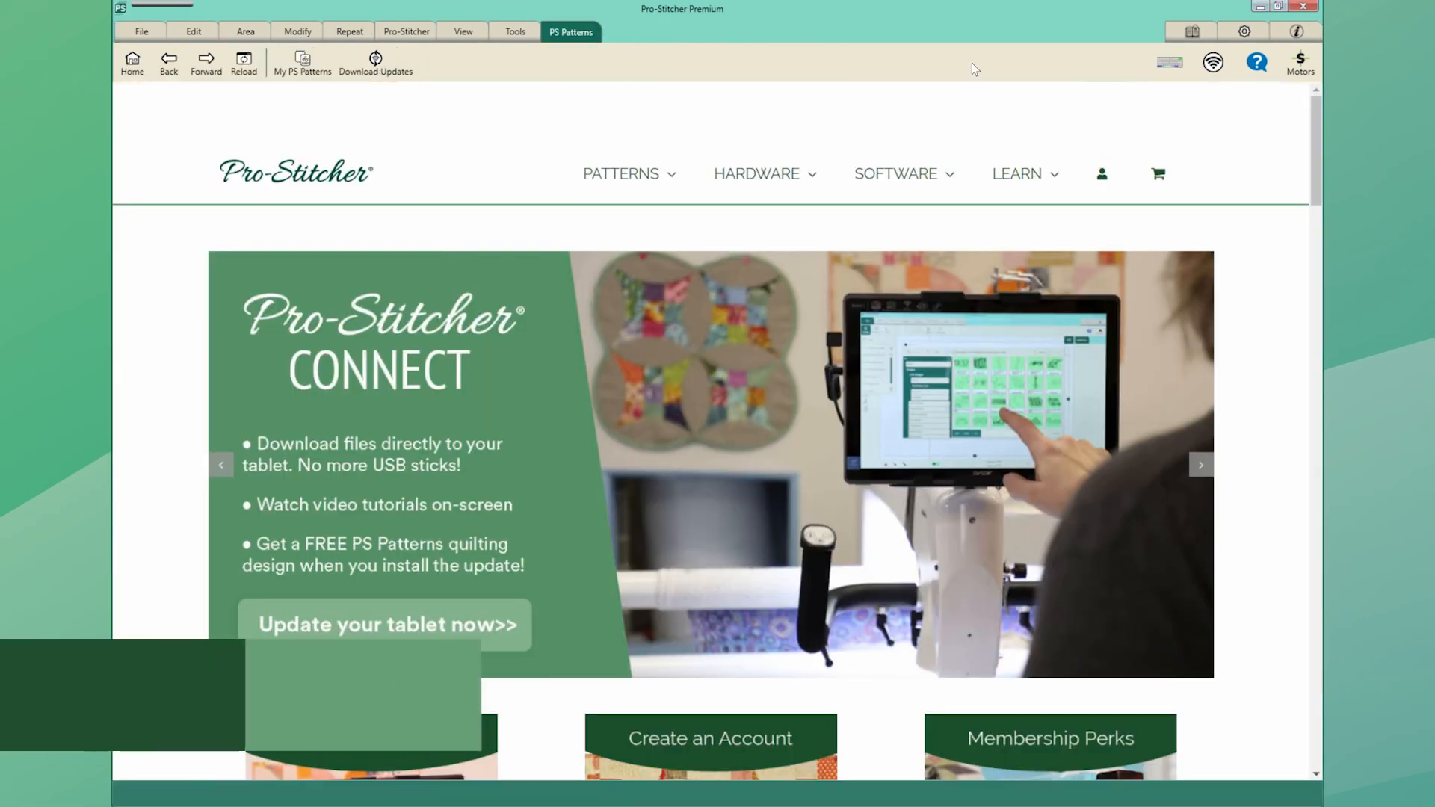
Step: Browse the Educational Video Library course to the Finding Your ProStitcher Version Number lesson, then return home
click(1192, 31)
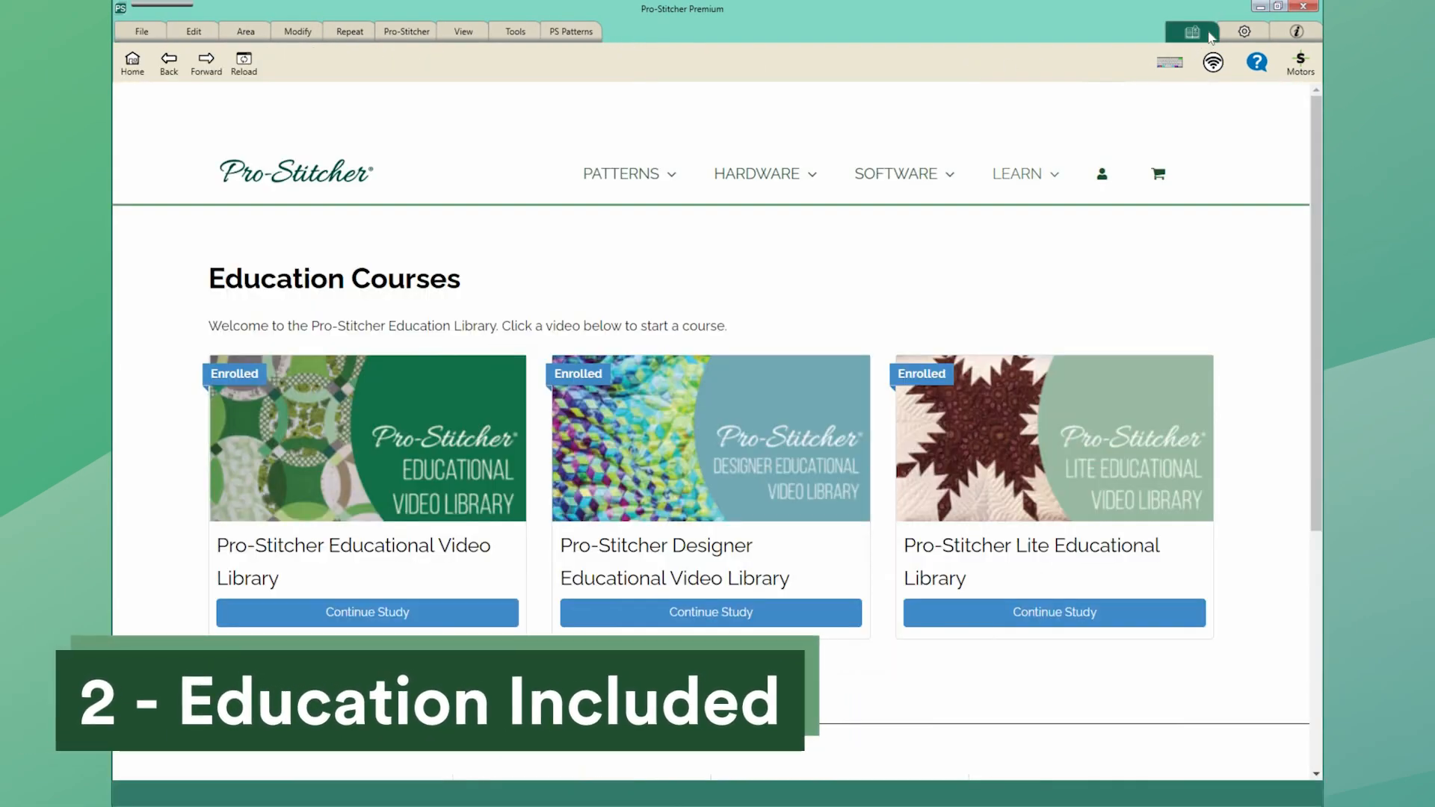
mouse_move(502, 374)
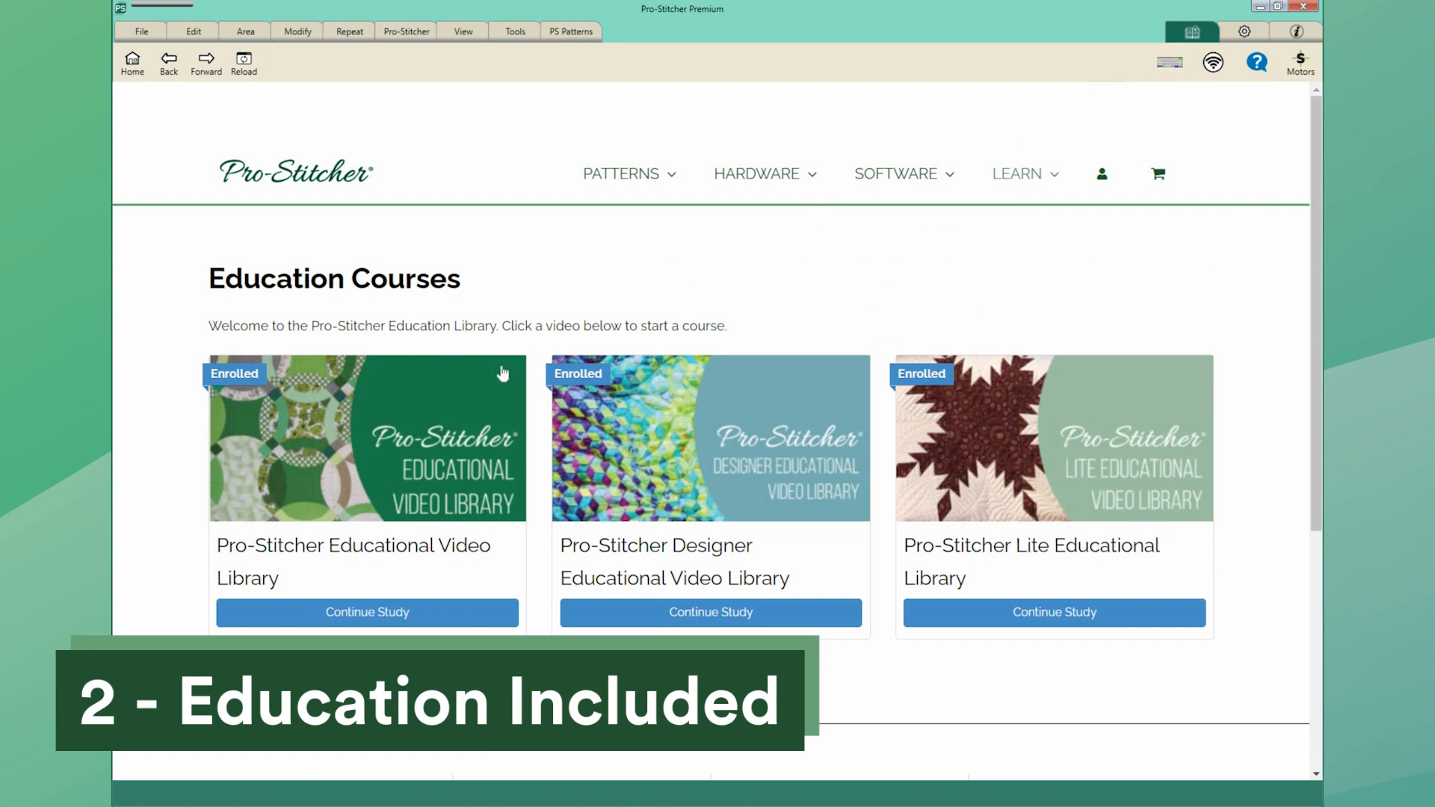
click(366, 613)
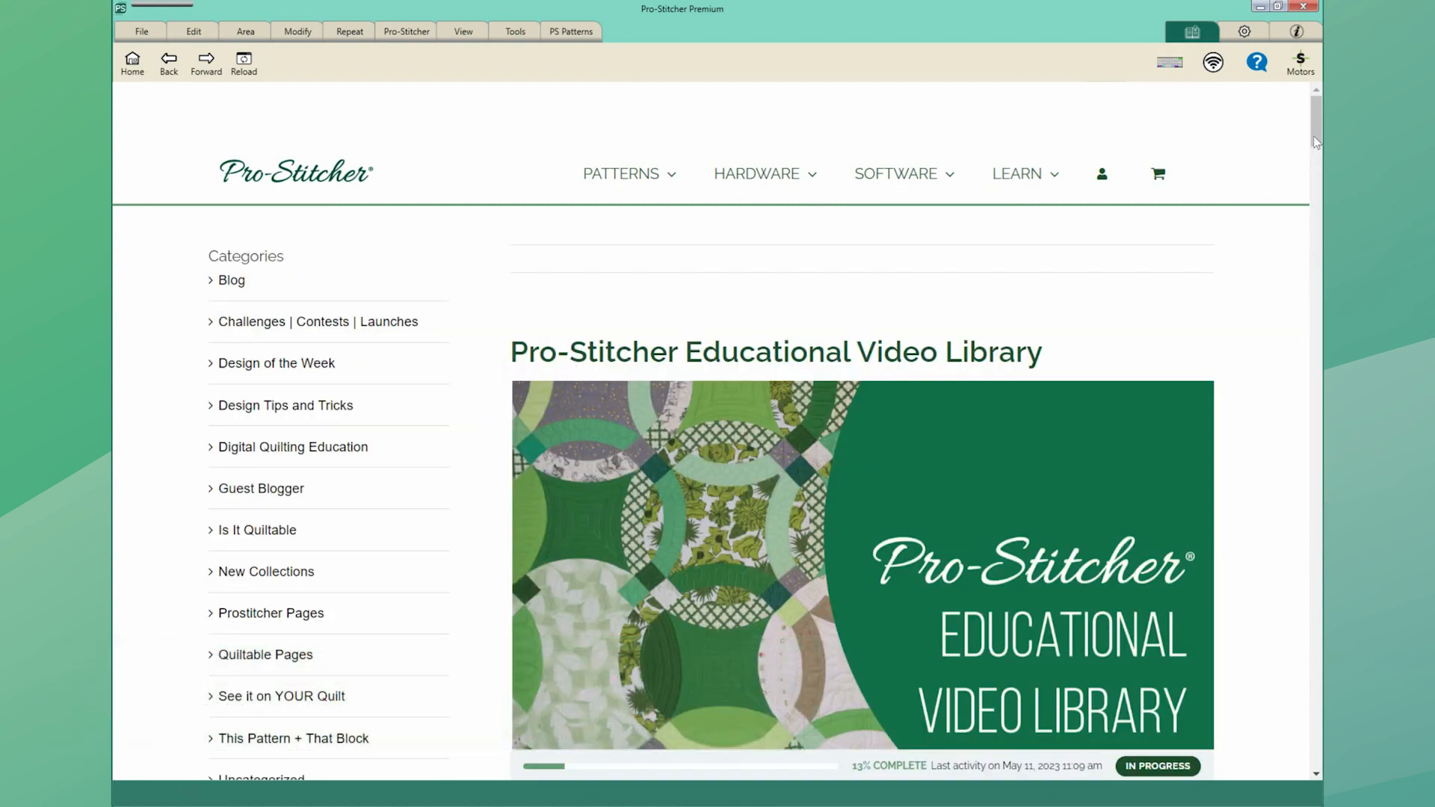
scroll(down, 3)
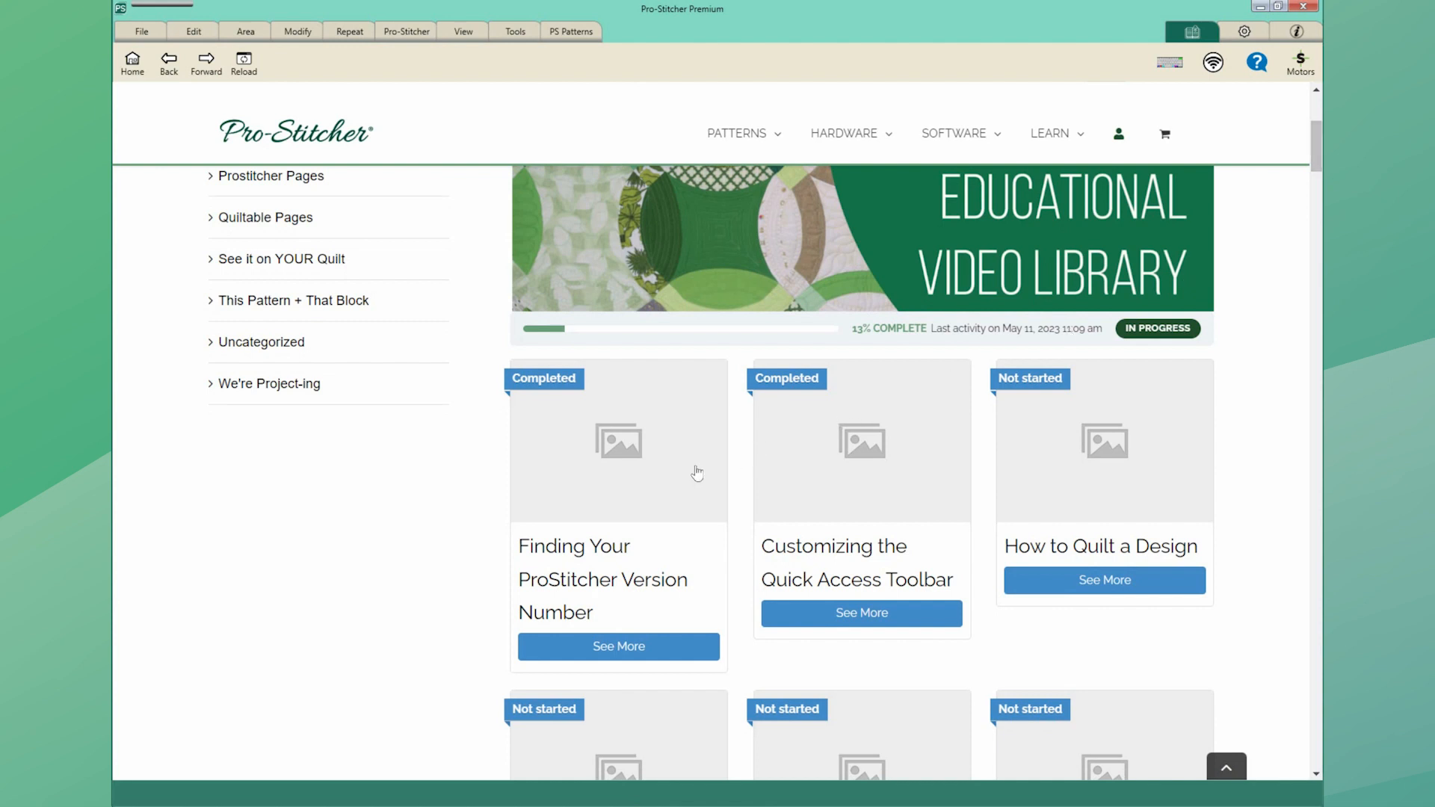
click(618, 646)
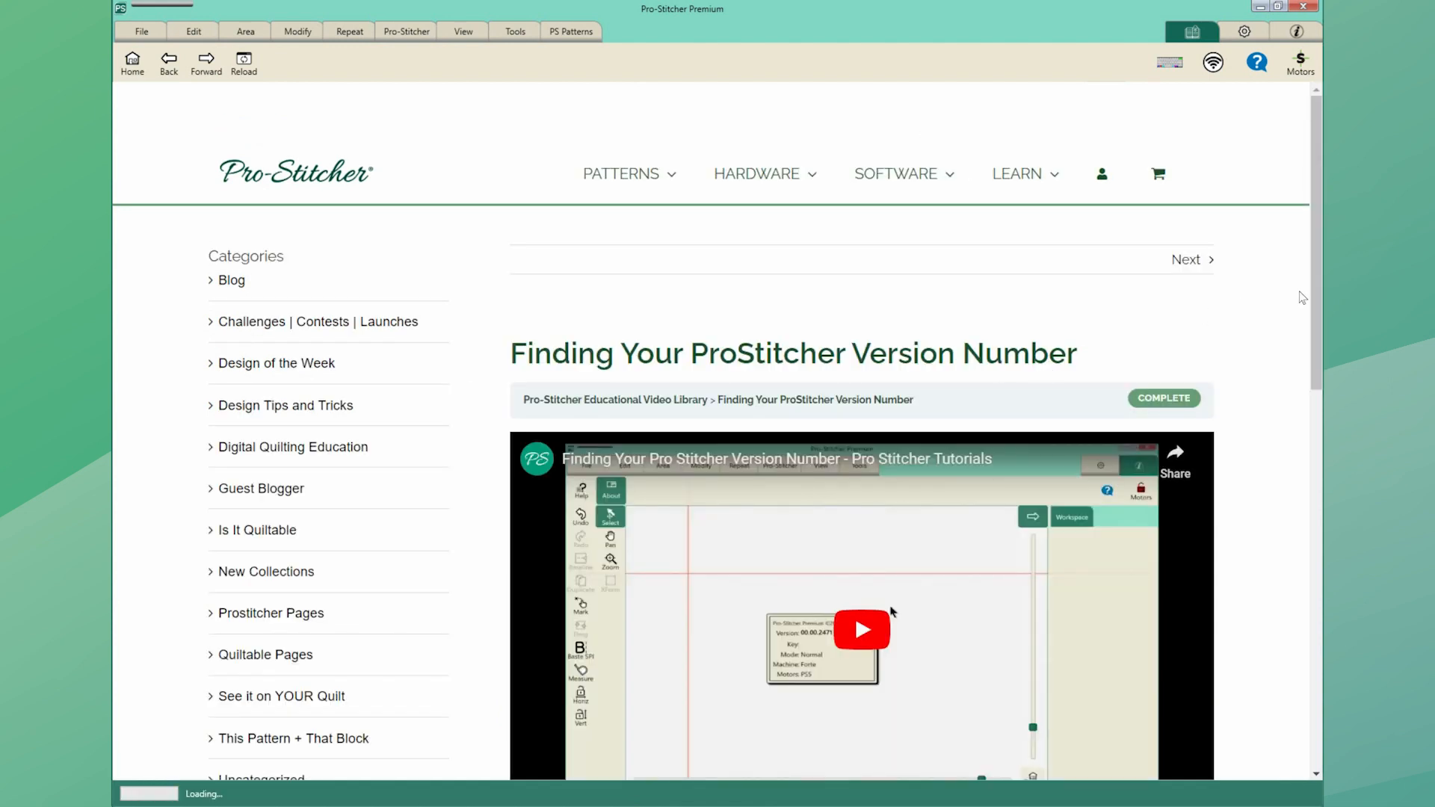
scroll(down, 3)
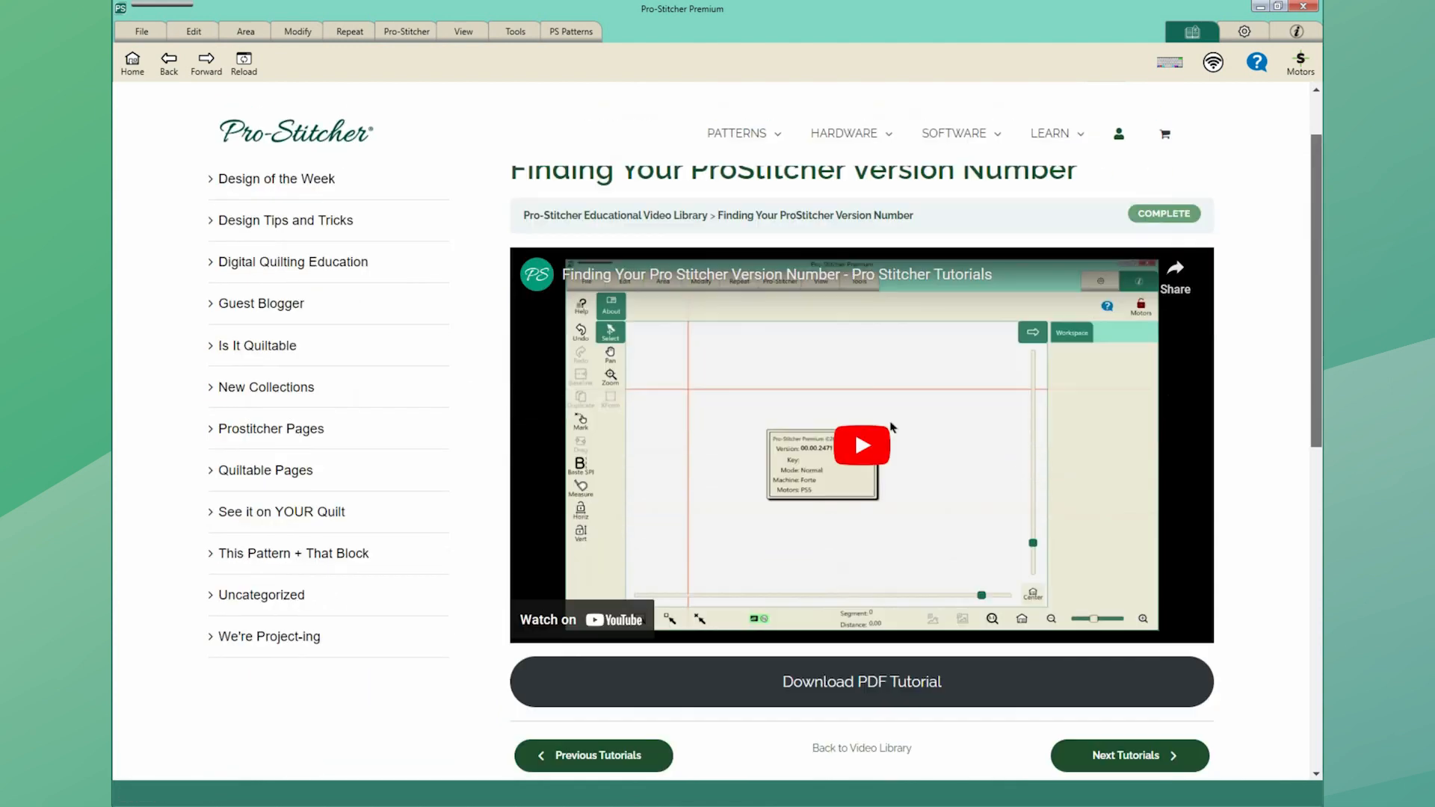
scroll(down, 3)
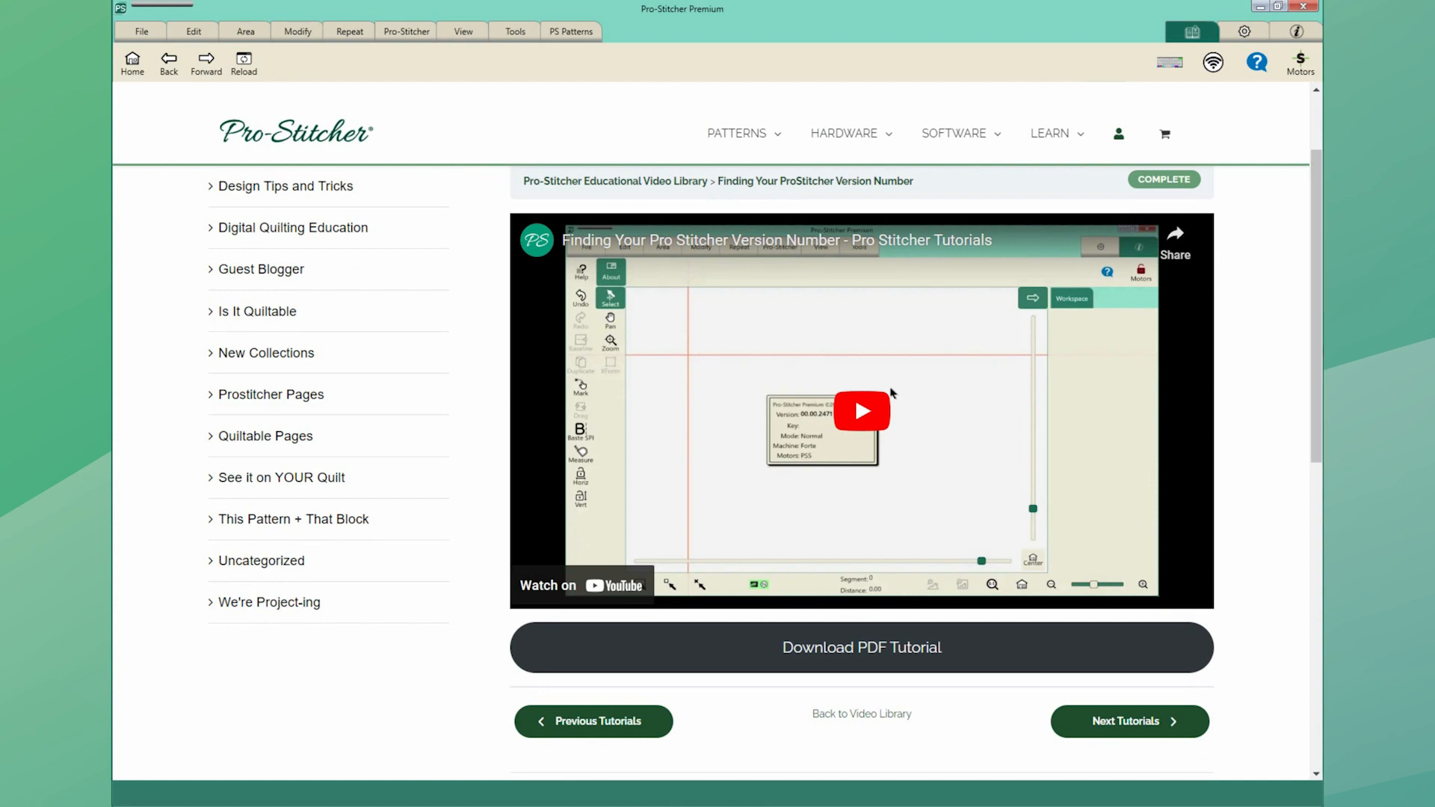
click(570, 32)
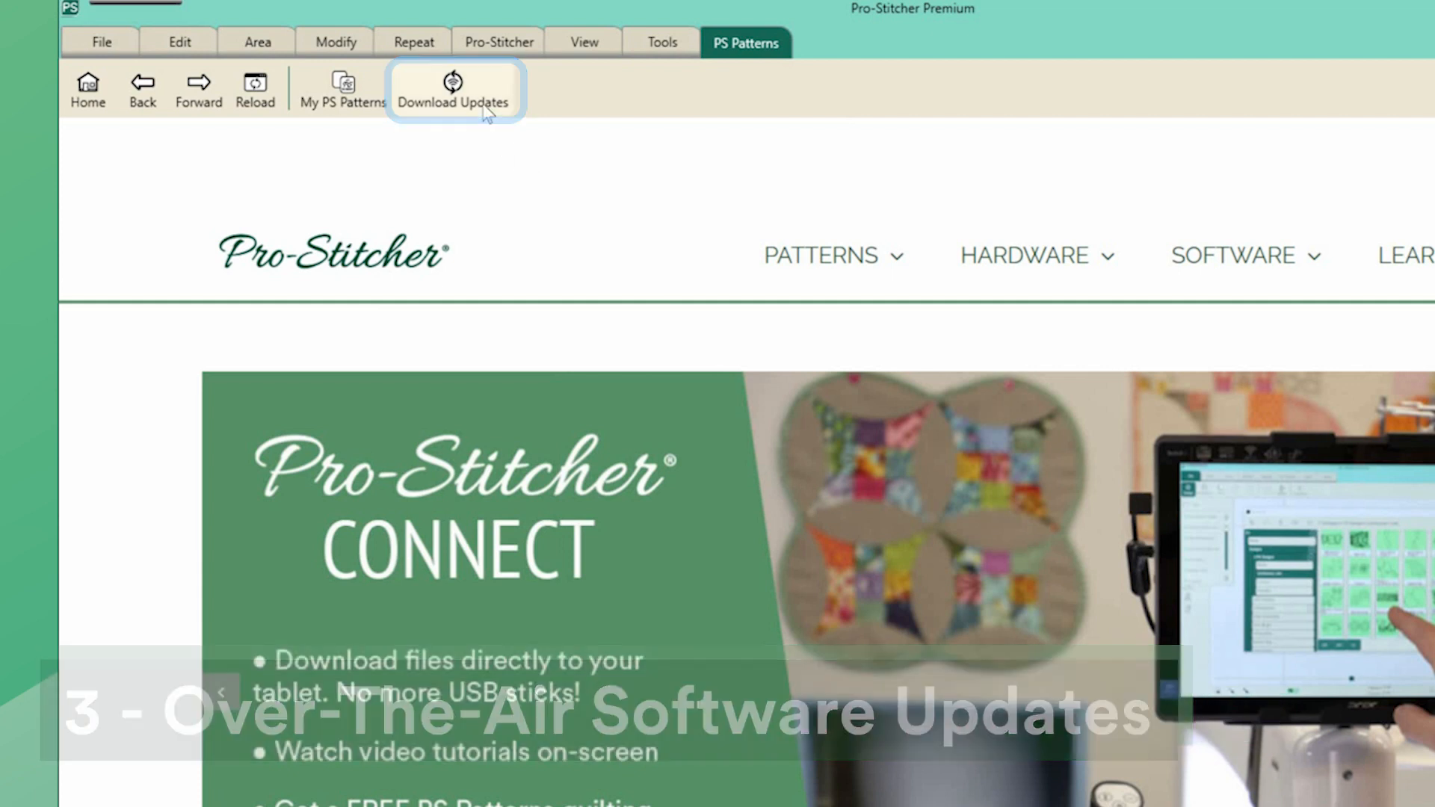
Step: On the downloads page choose Acer Switch Alpha 12 as the tablet and download its software update
click(452, 88)
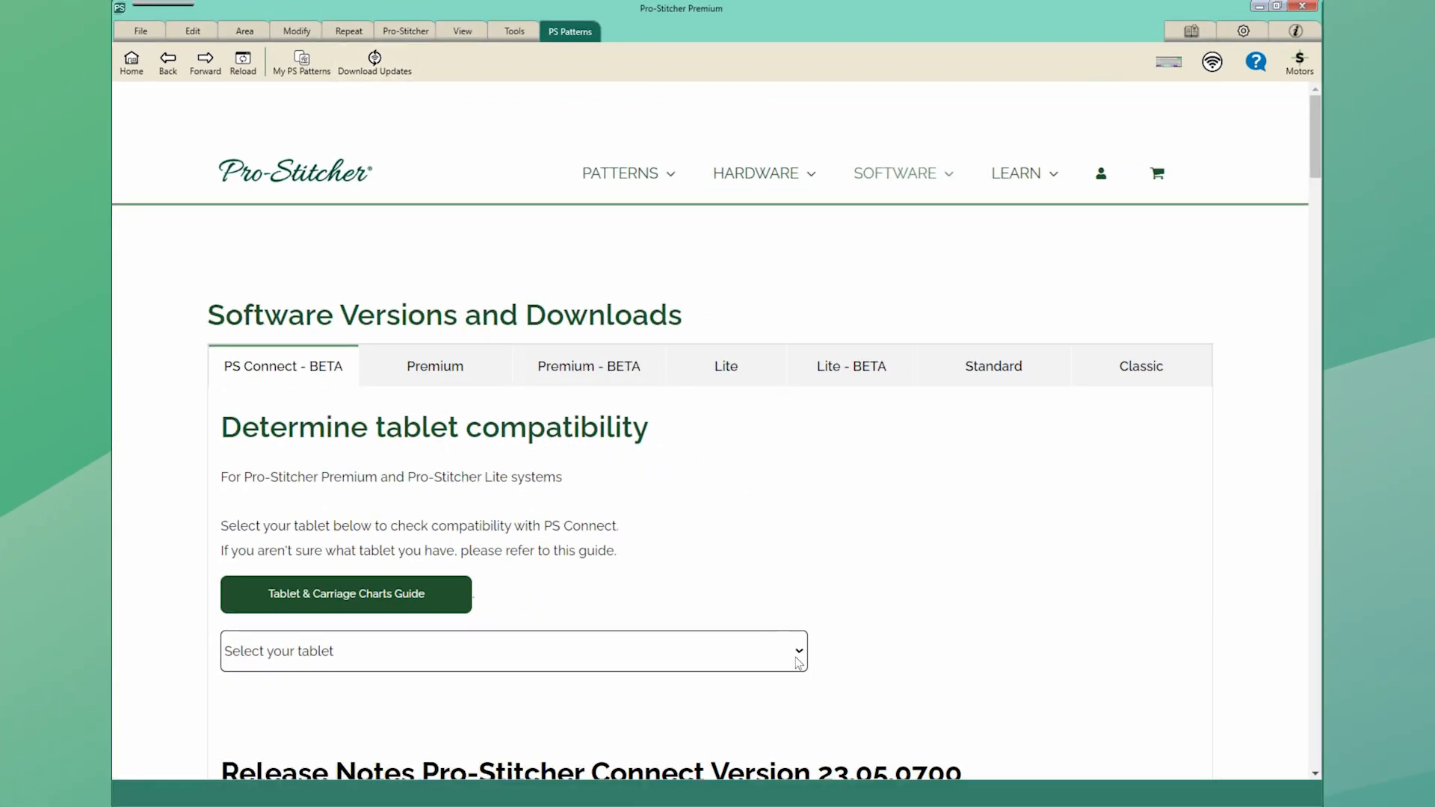
click(513, 650)
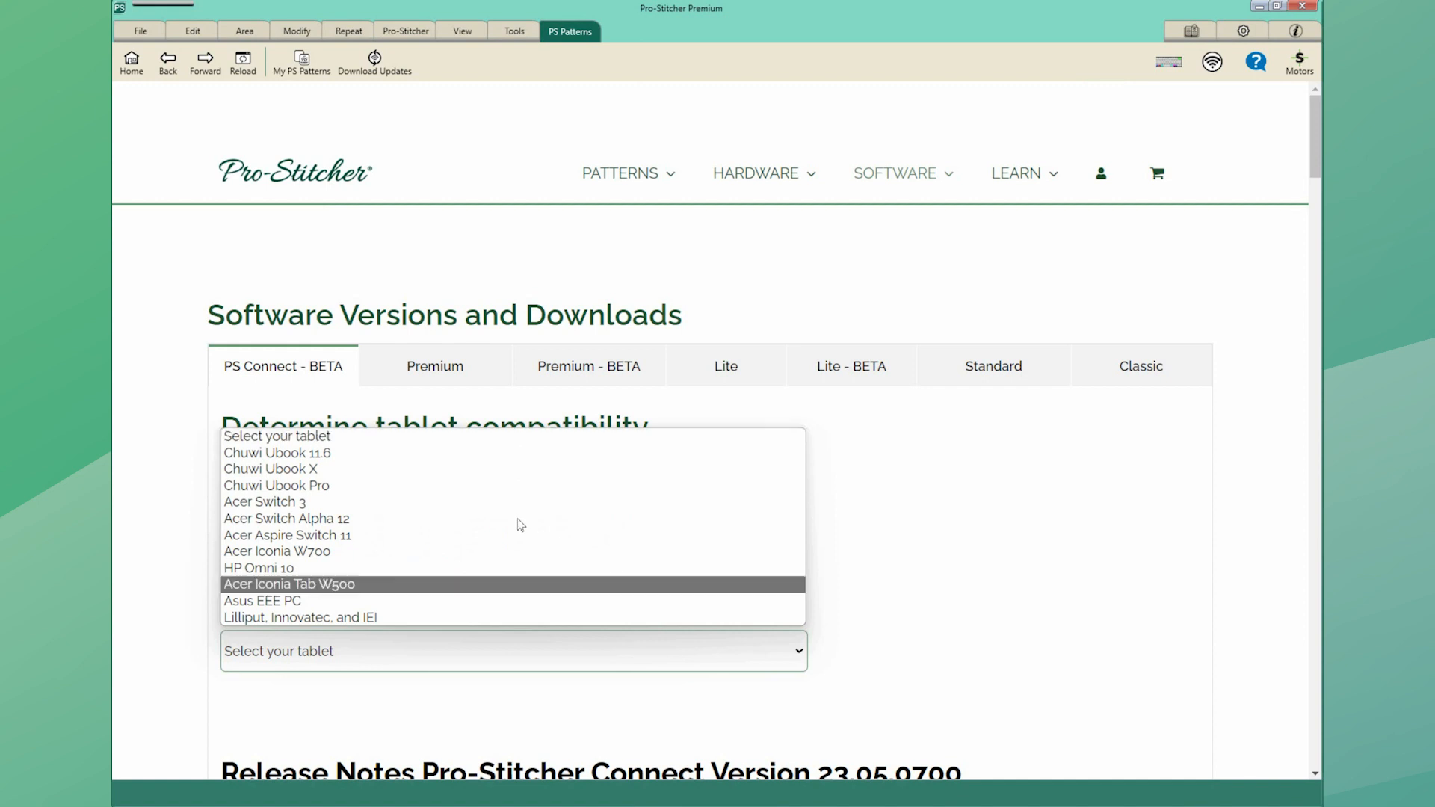
click(286, 519)
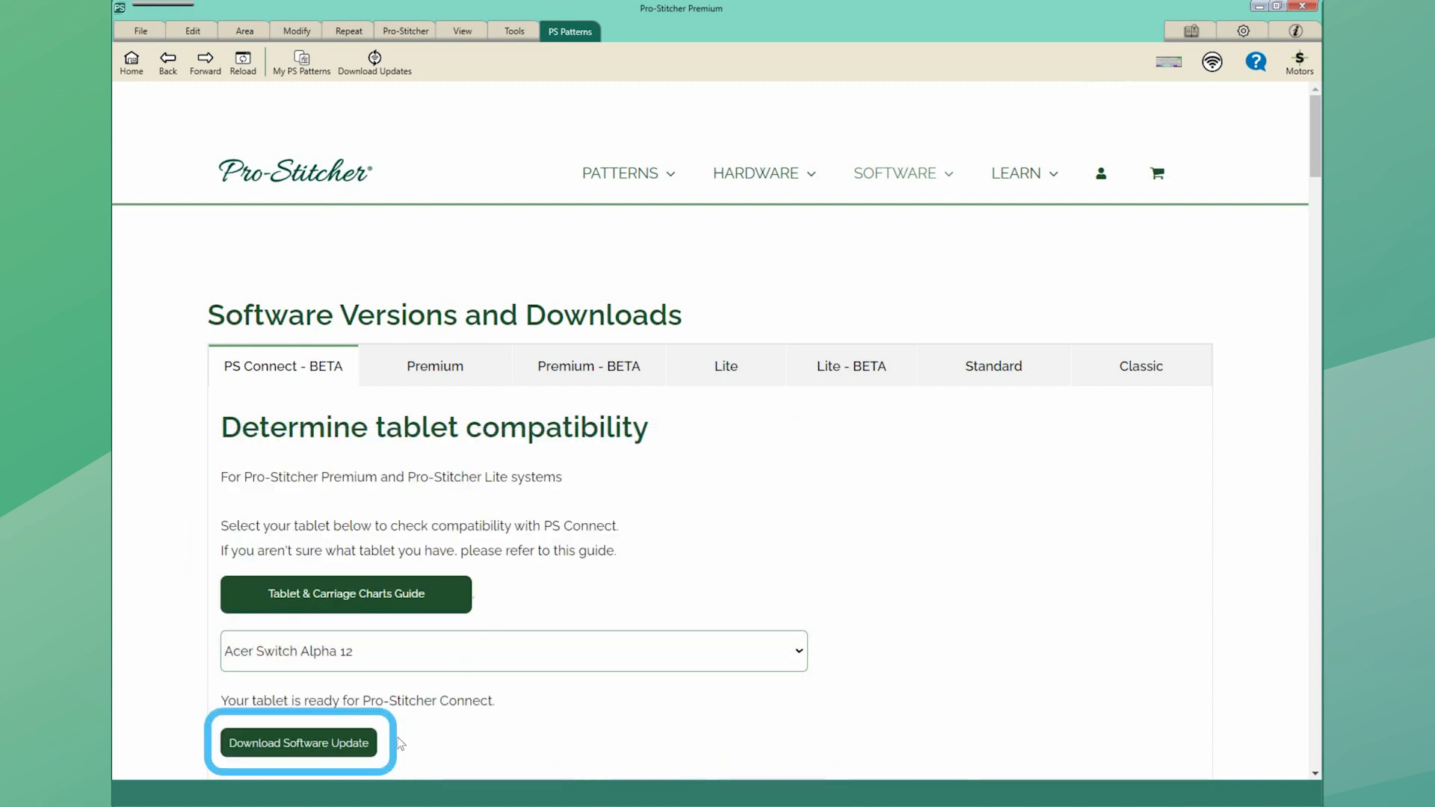
click(620, 173)
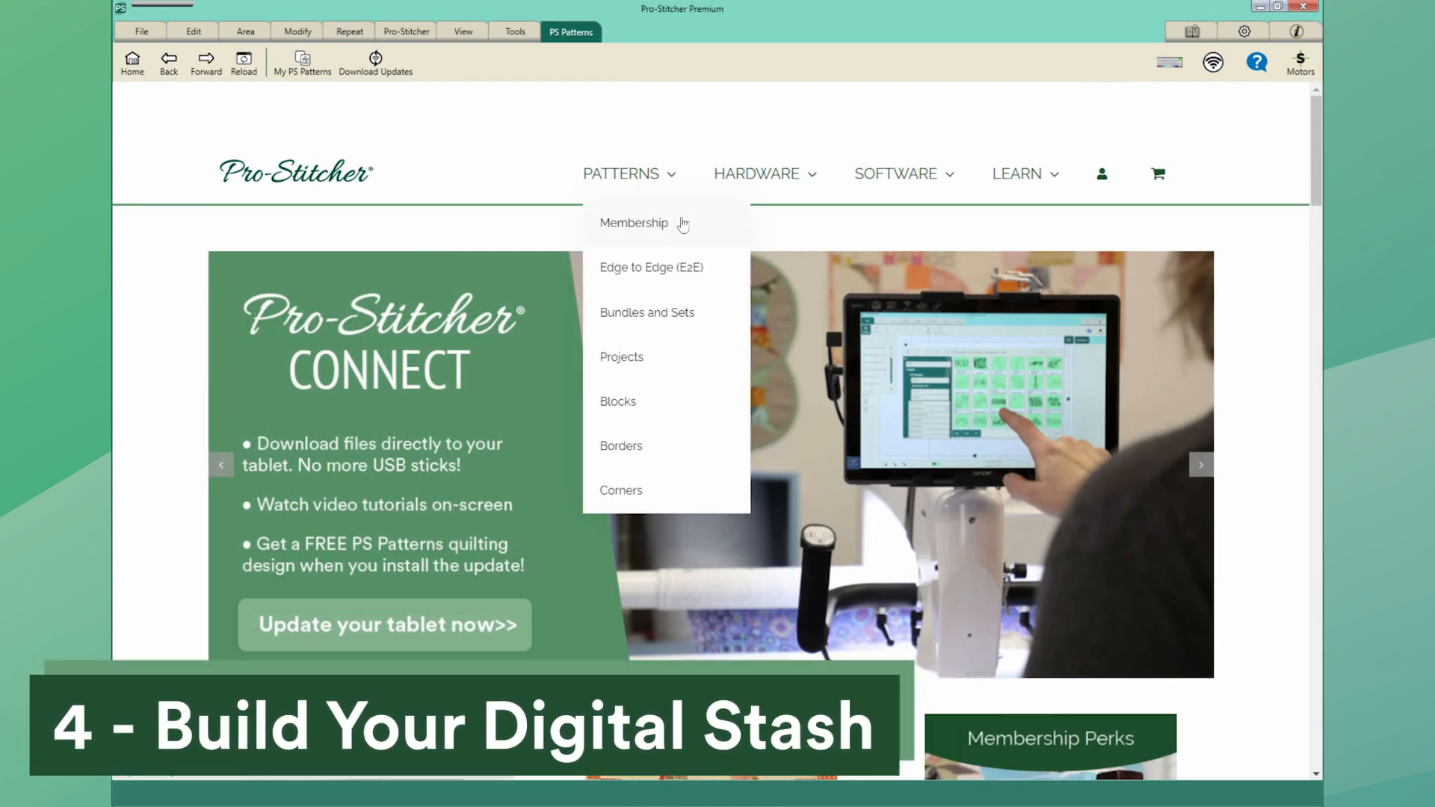
Step: Review the Membership page's perks and its Collections, Sets and Bundles of past monthly patterns
click(634, 223)
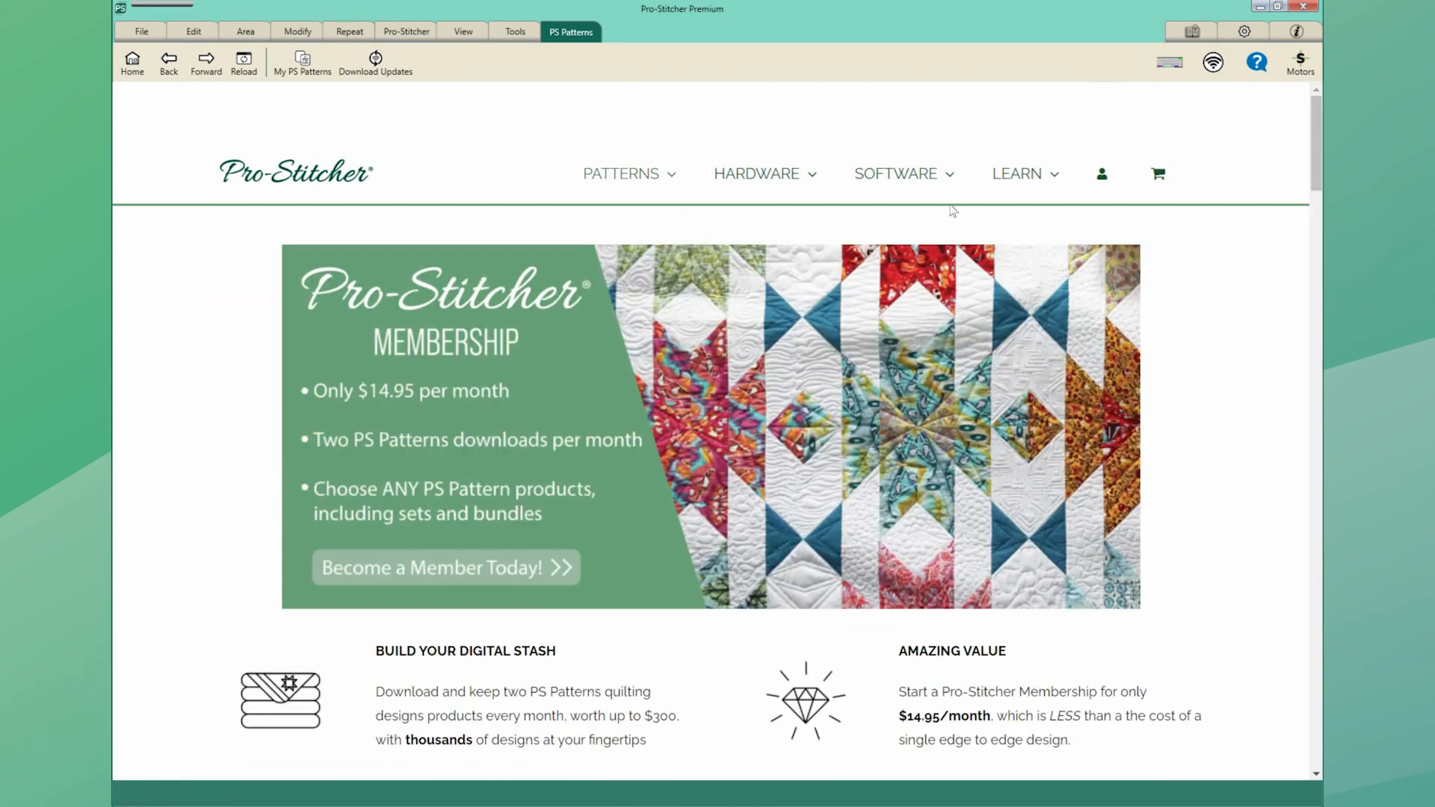
scroll(down, 3)
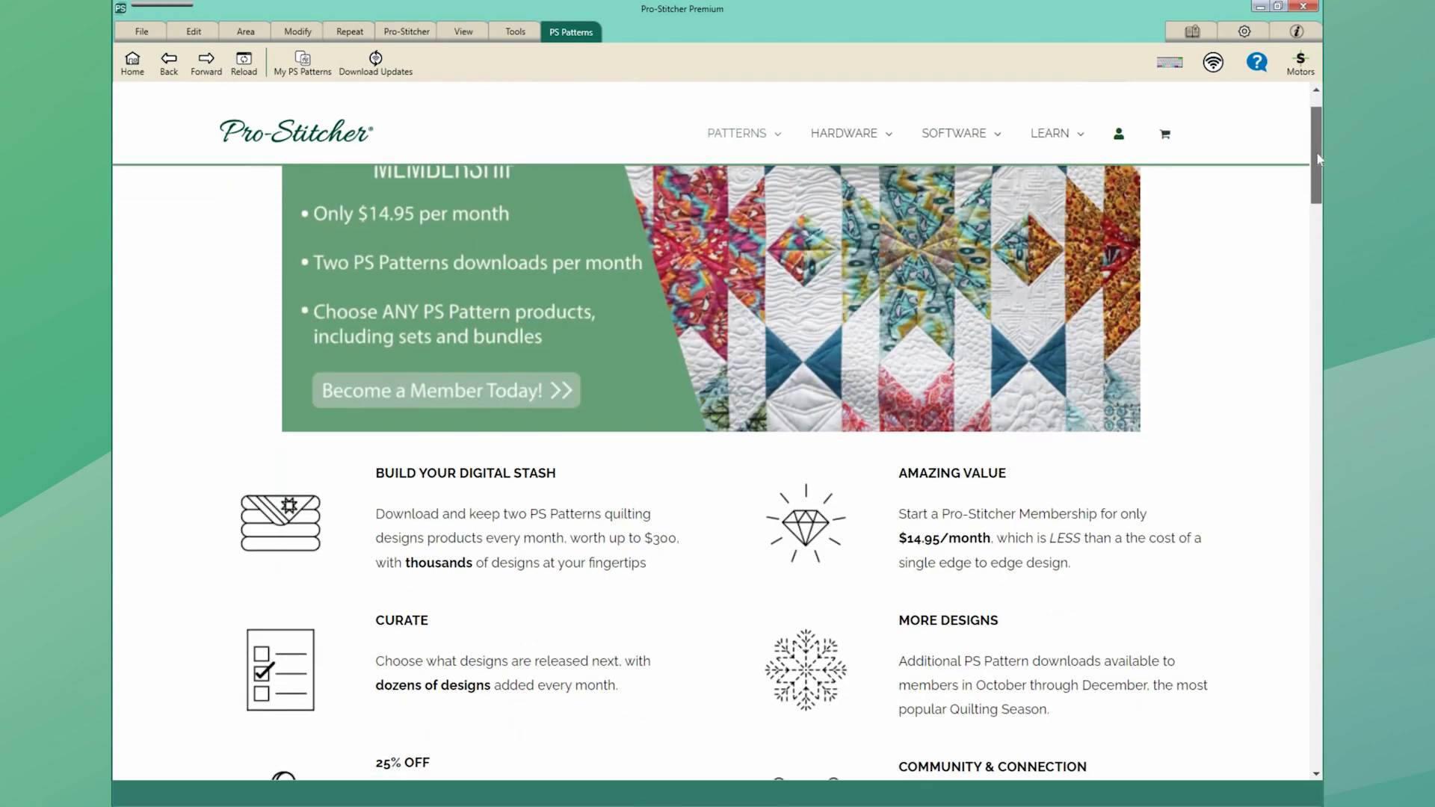
scroll(down, 3)
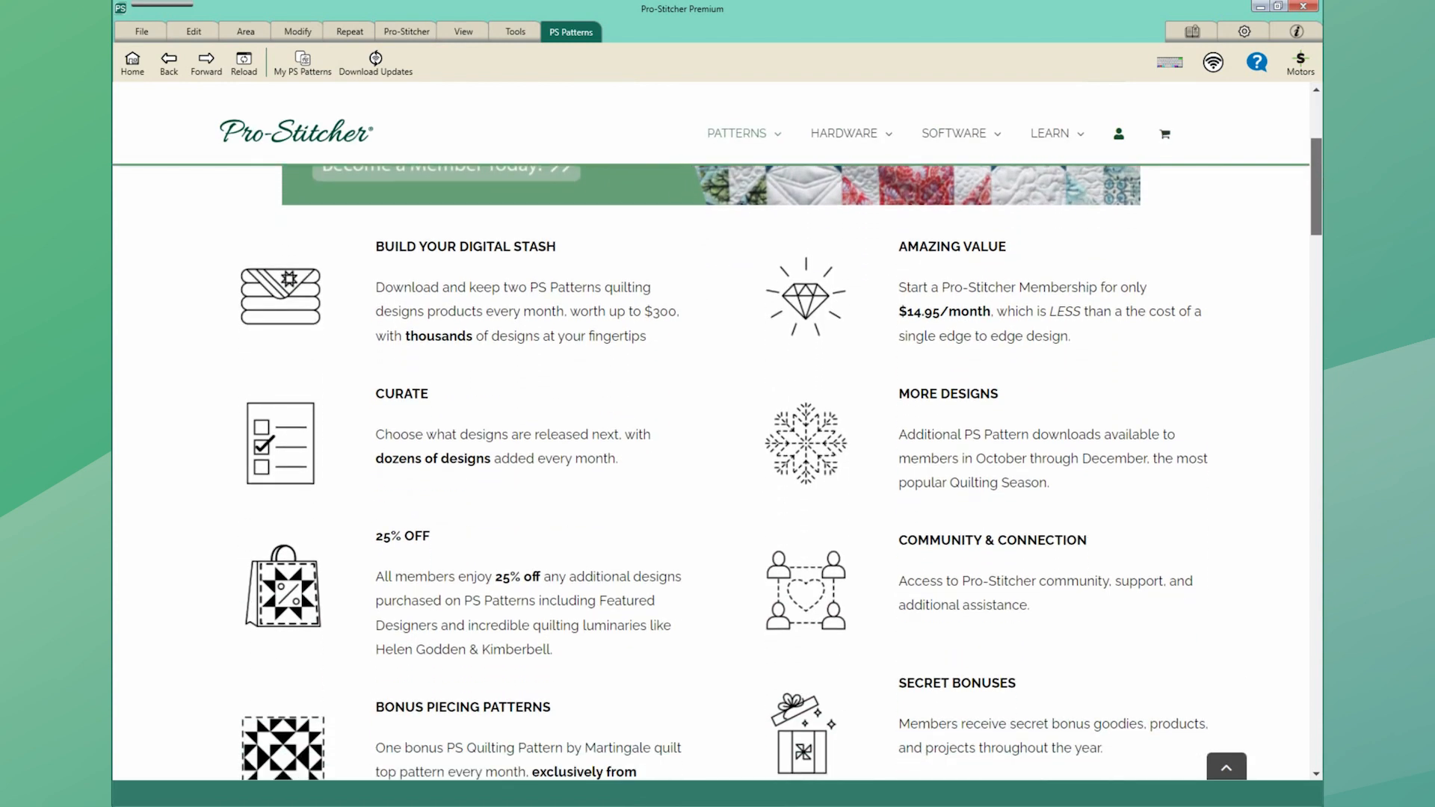
scroll(down, 3)
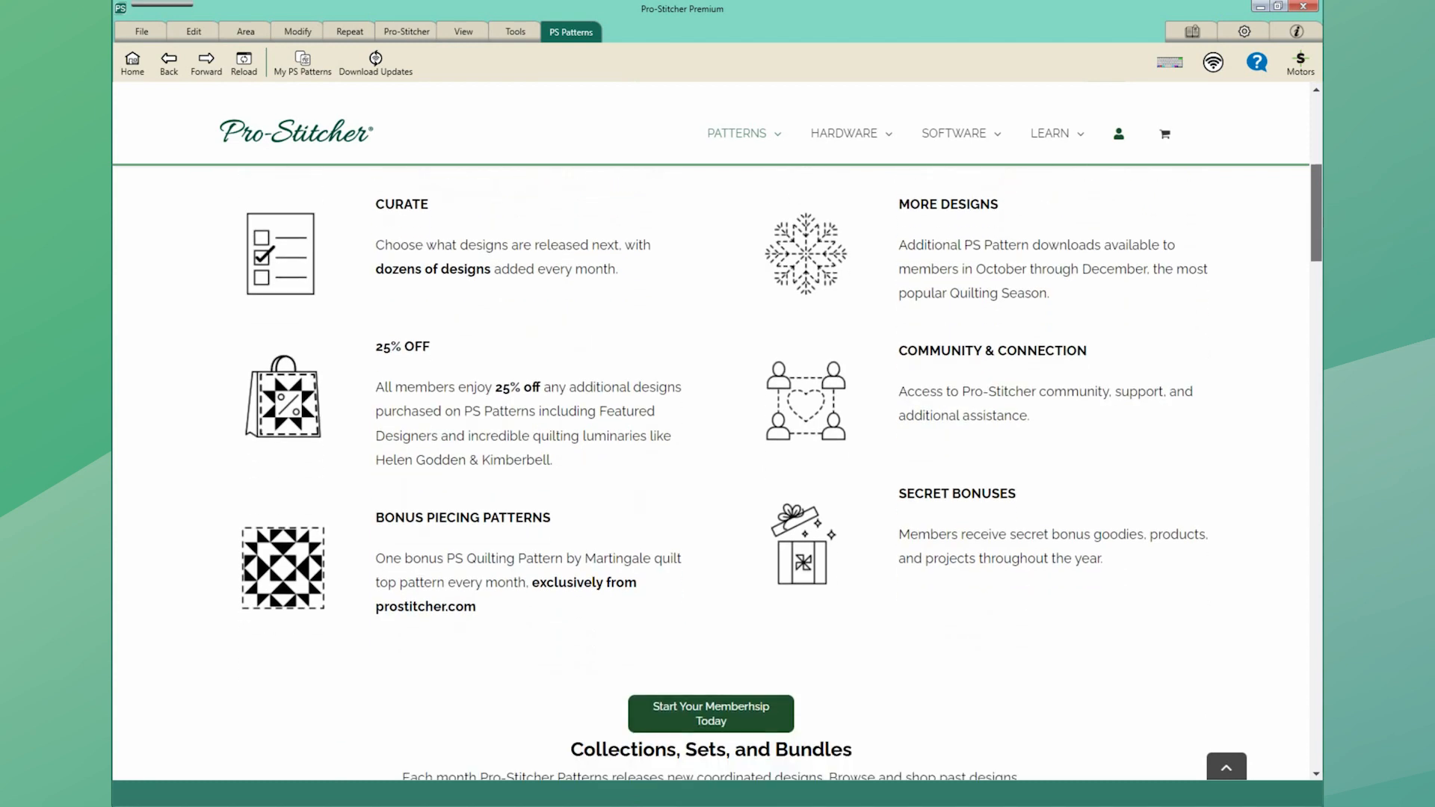
scroll(down, 3)
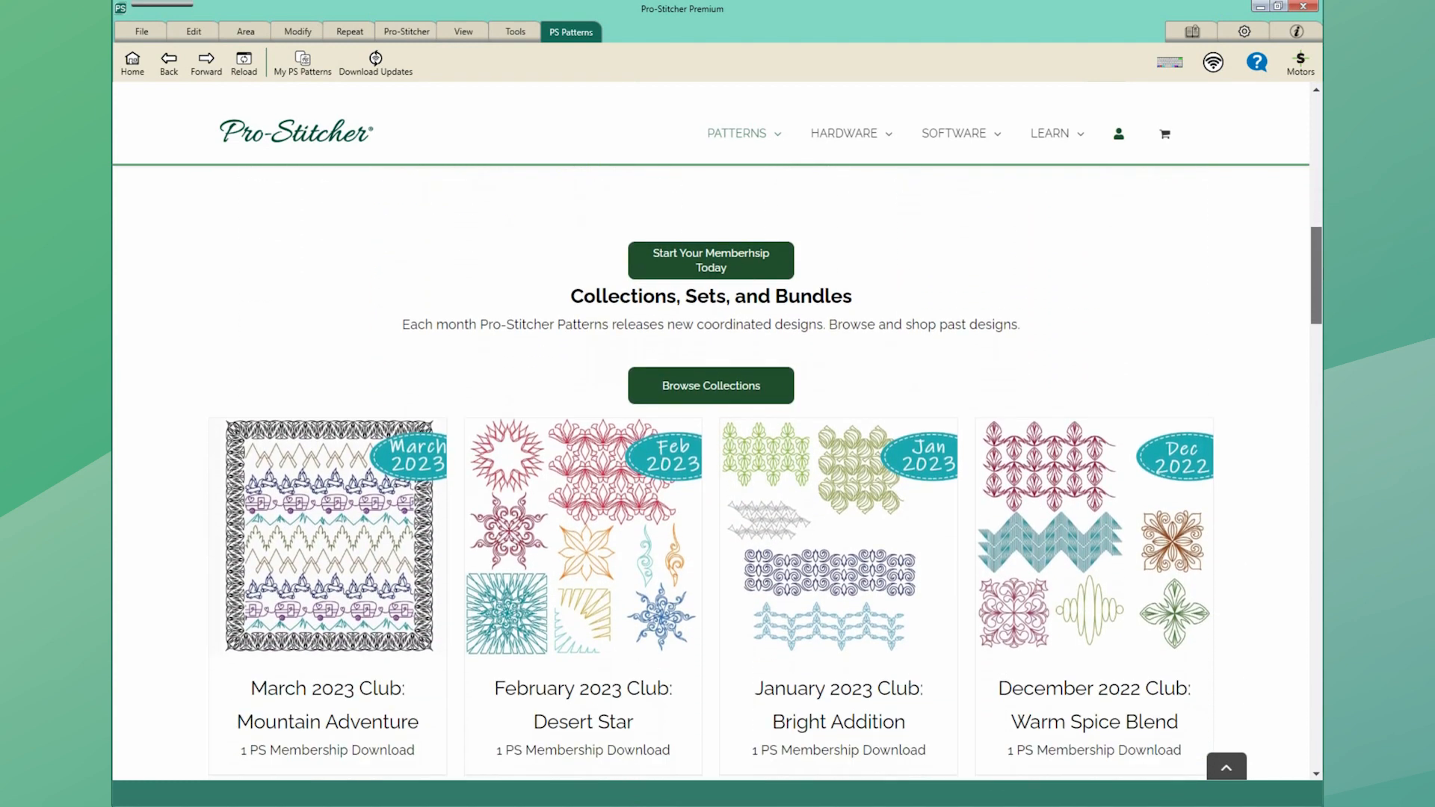
scroll(down, 3)
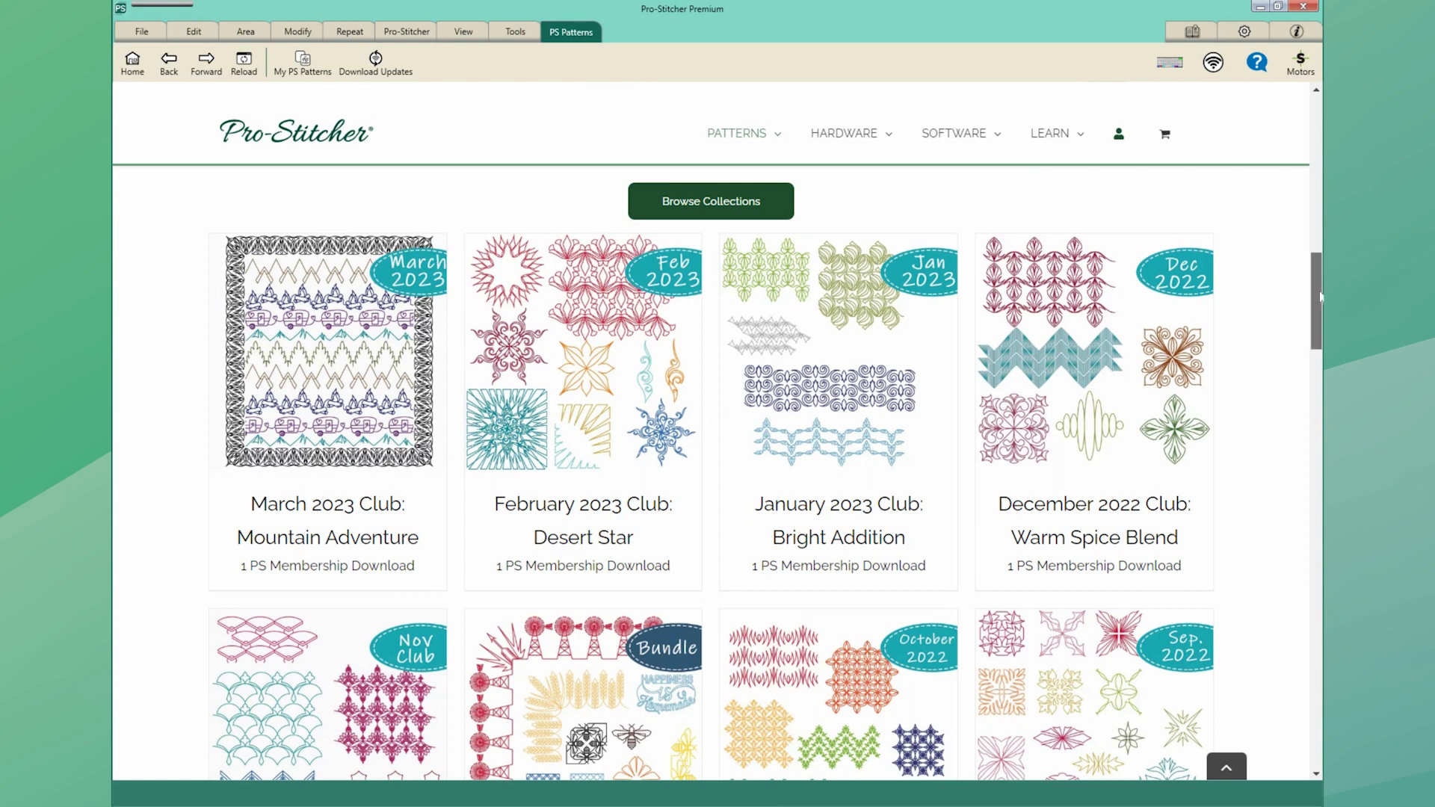
scroll(down, 3)
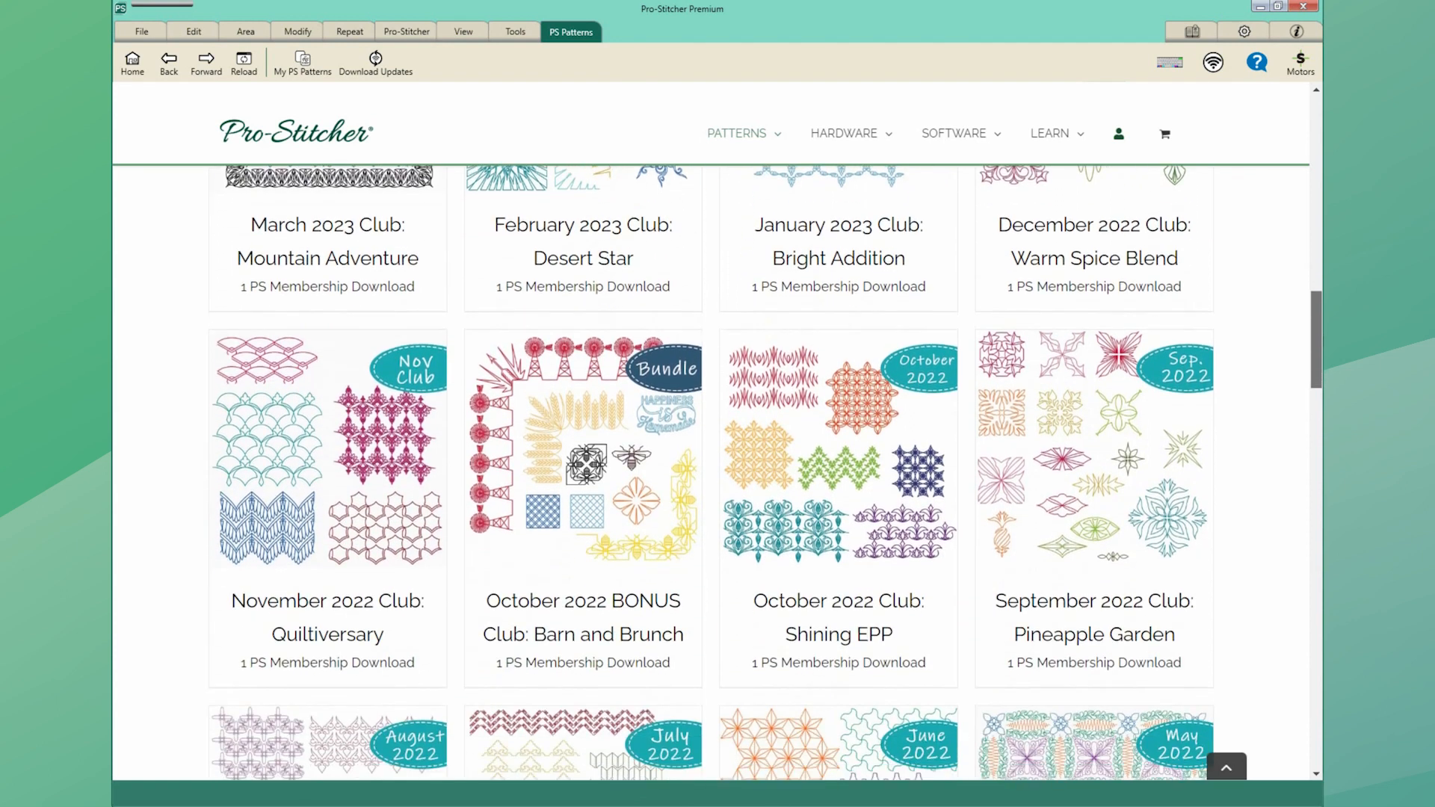
scroll(down, 3)
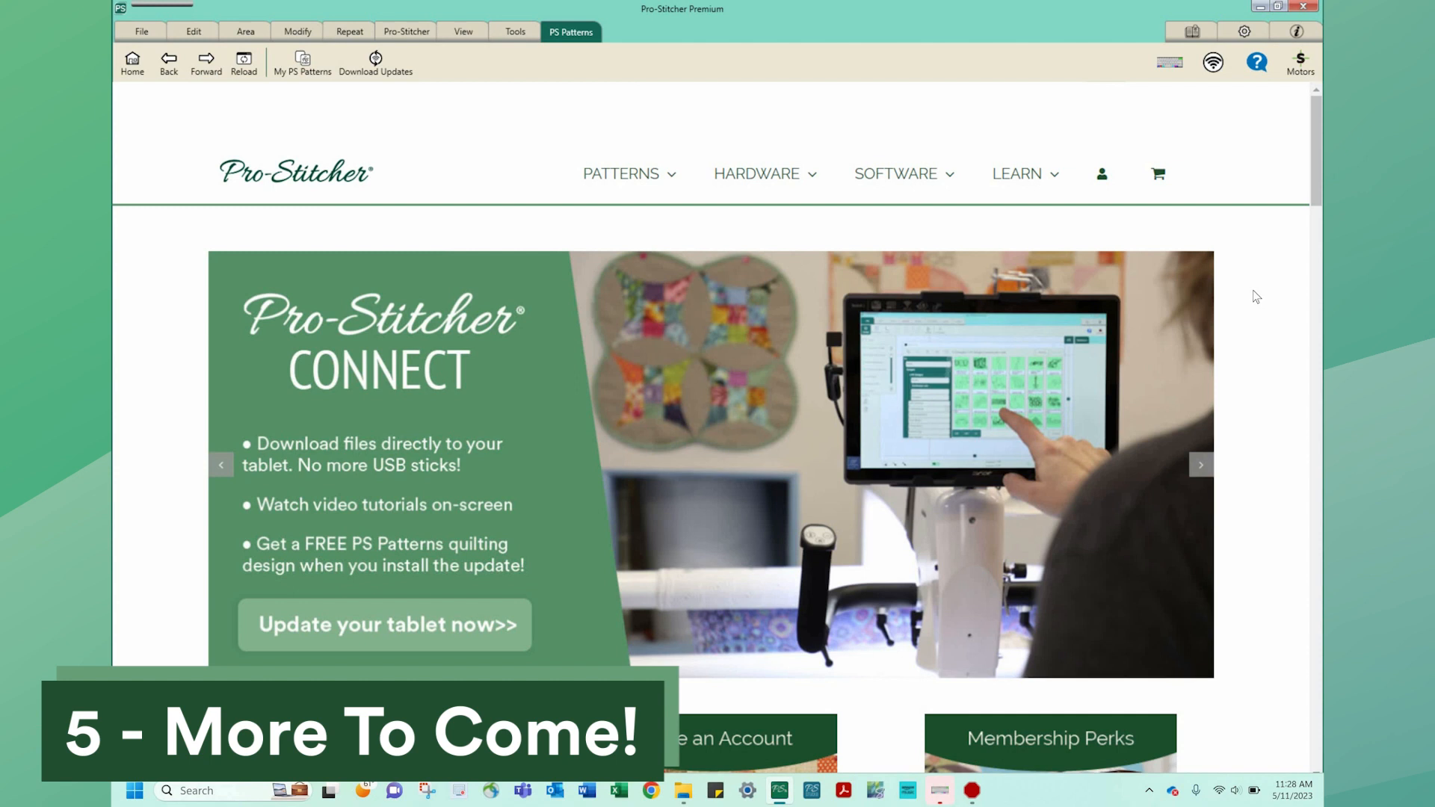
Step: Scroll the home page down to the Sign Up for Weekly Emails form offering a free edge-to-edge design
scroll(down, 3)
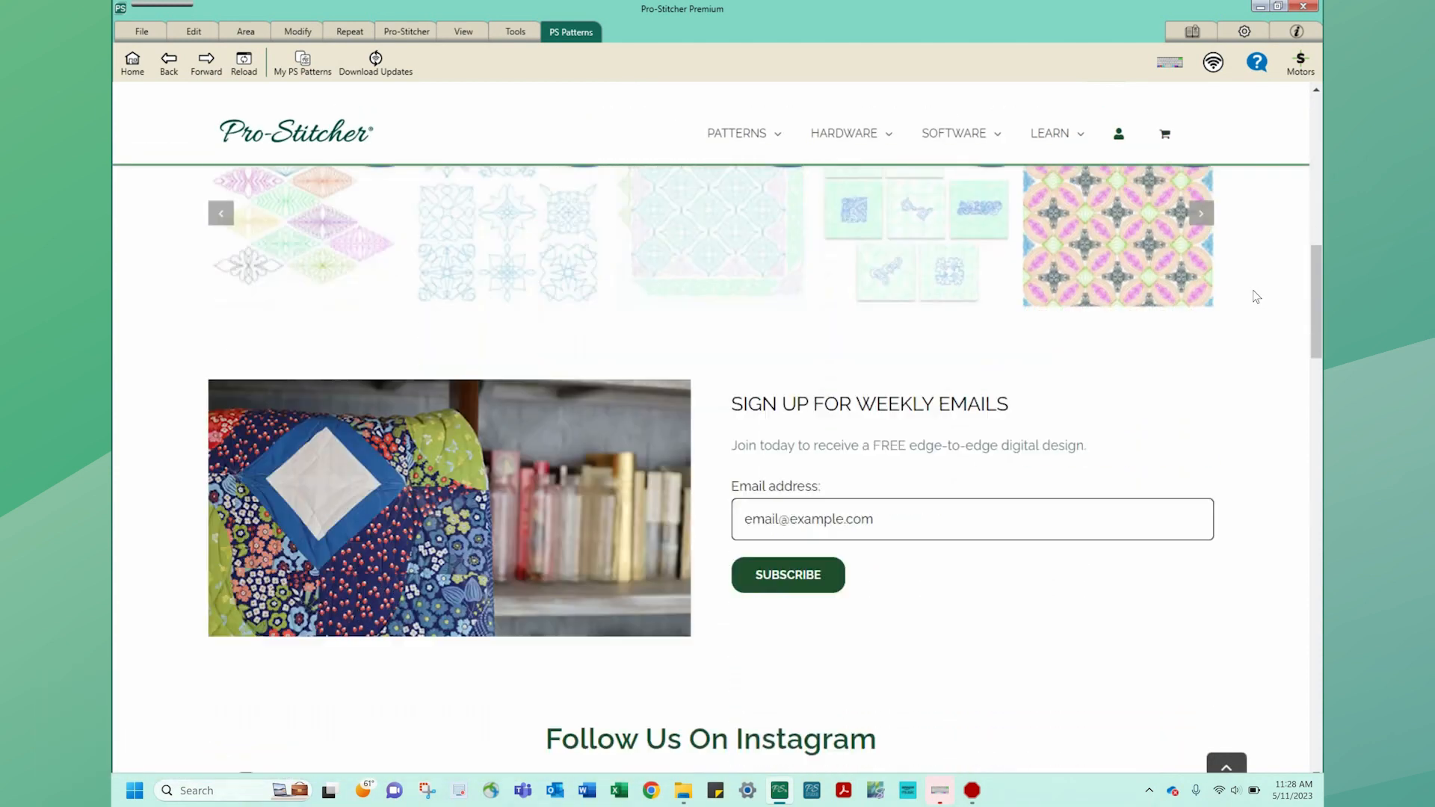
scroll(down, 3)
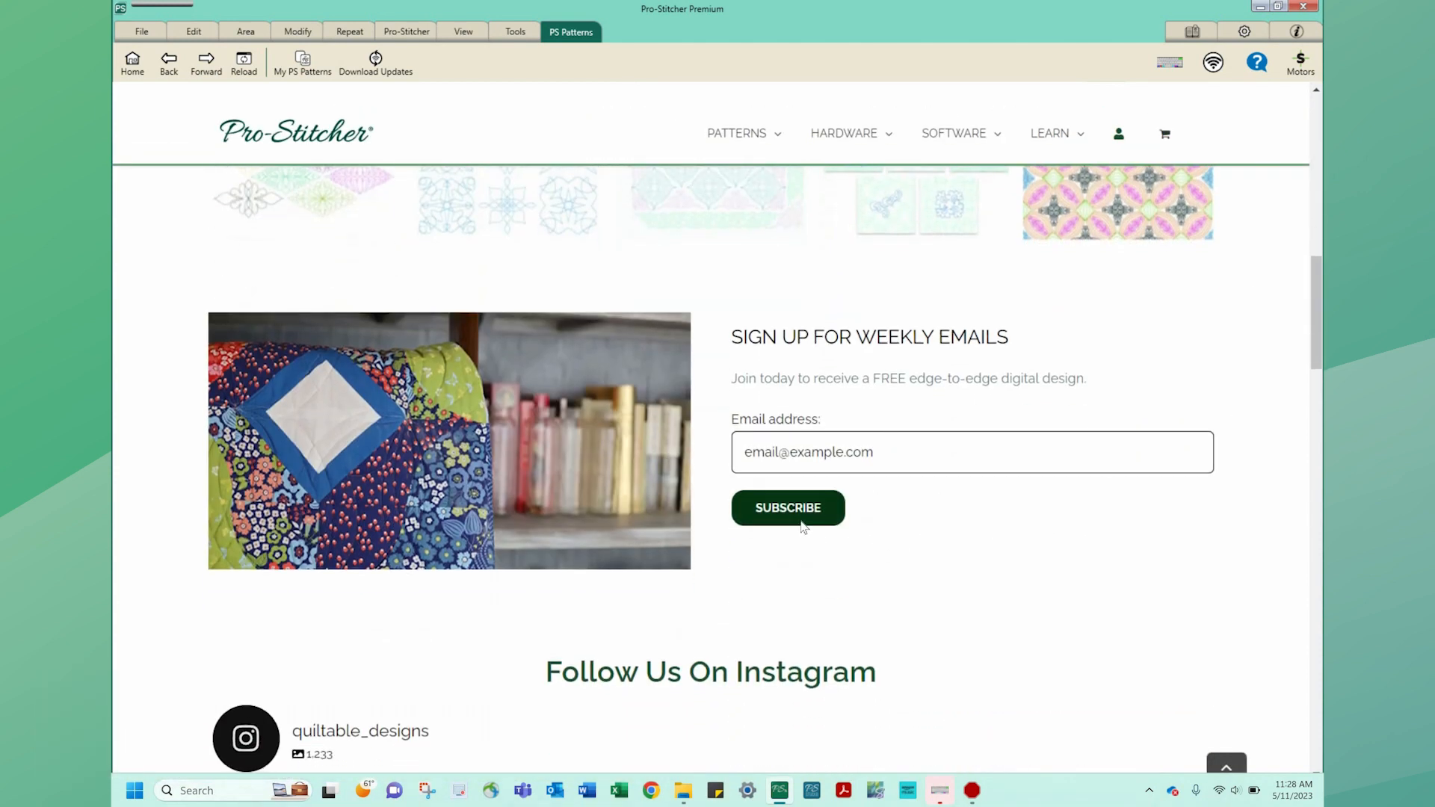